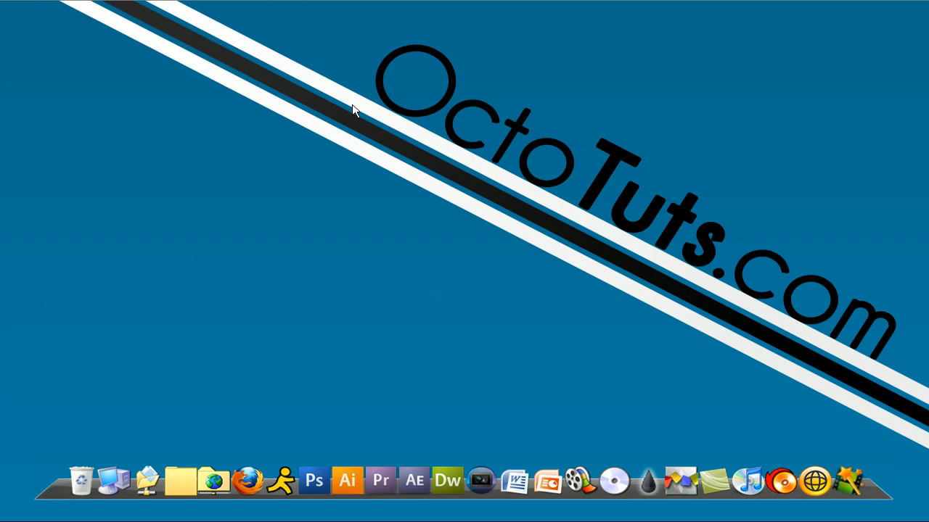
mouse_move(891, 365)
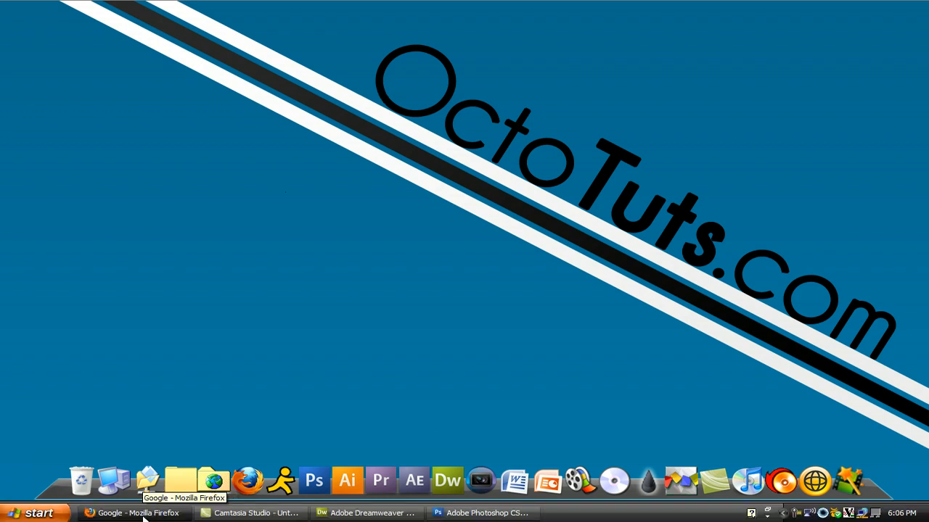
Create a new white 256 × 256 pixel document in Photoshop.
click(135, 513)
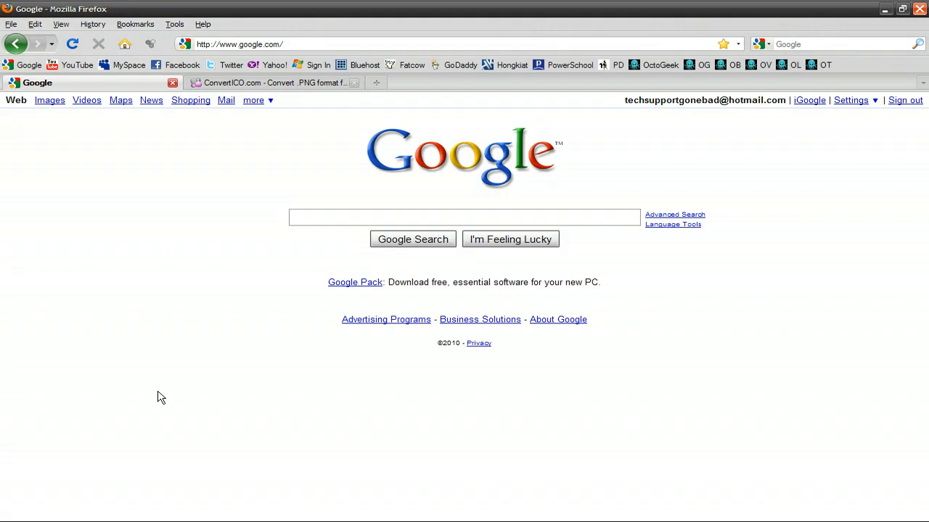
mouse_move(3, 125)
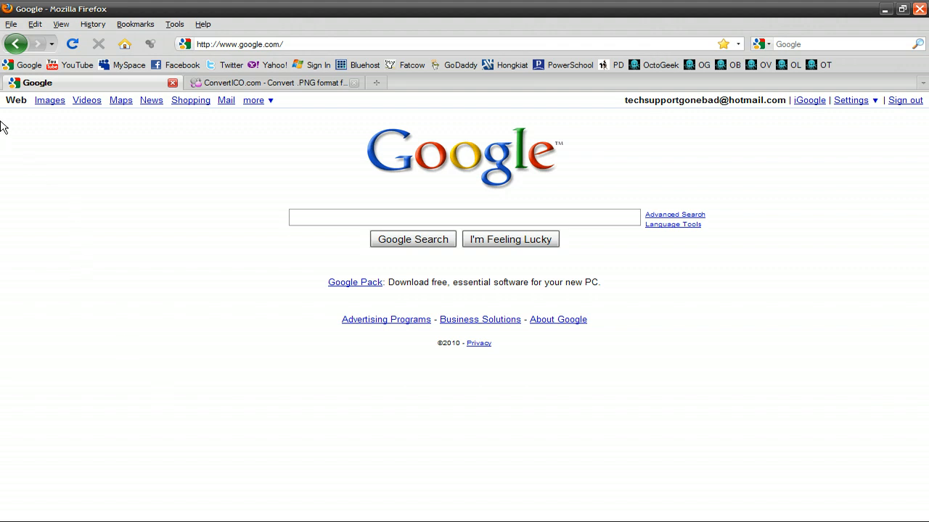
mouse_move(16, 96)
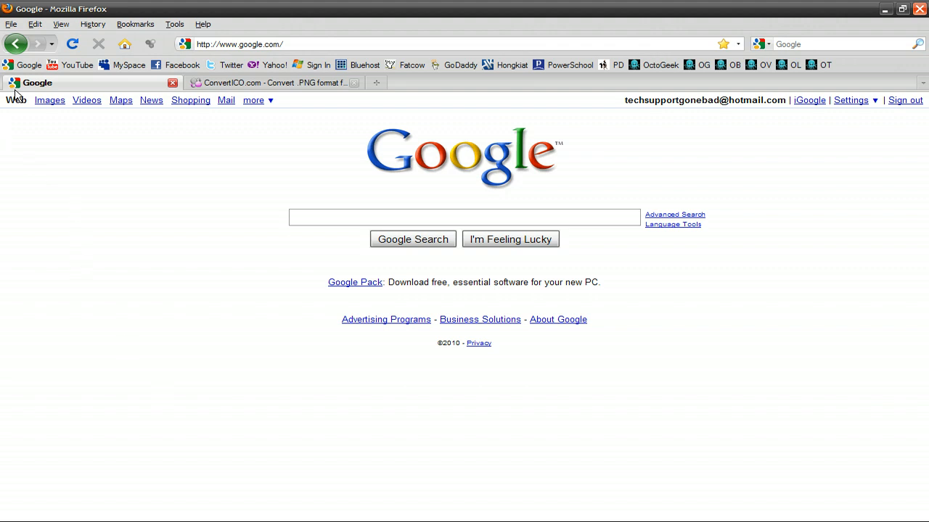
mouse_move(36, 87)
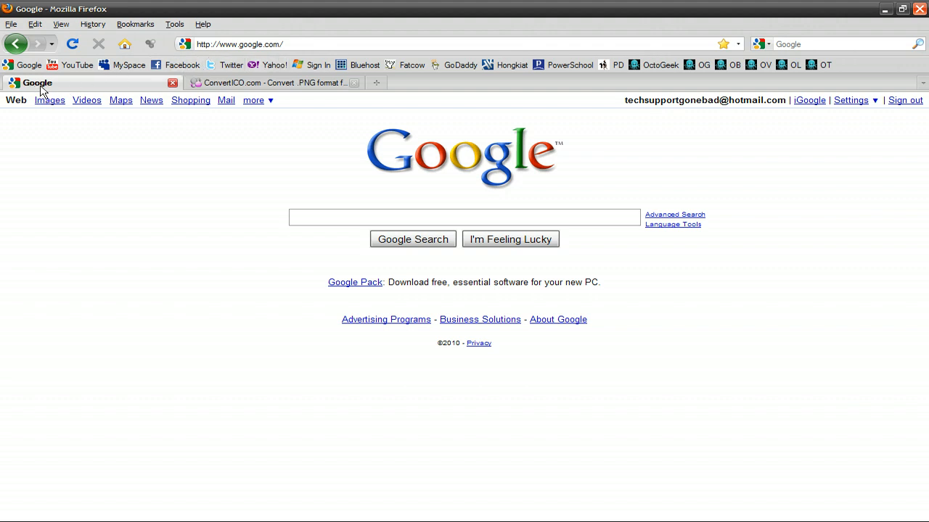
mouse_move(13, 91)
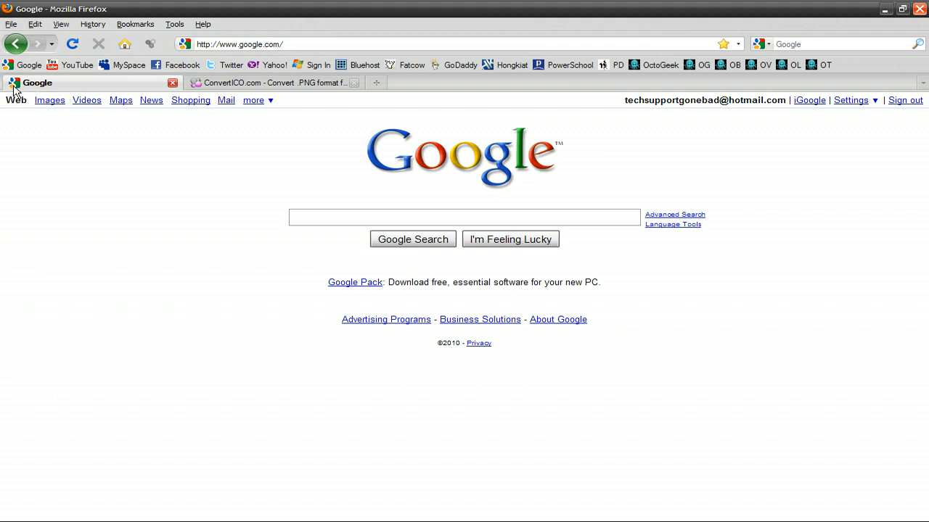
mouse_move(19, 93)
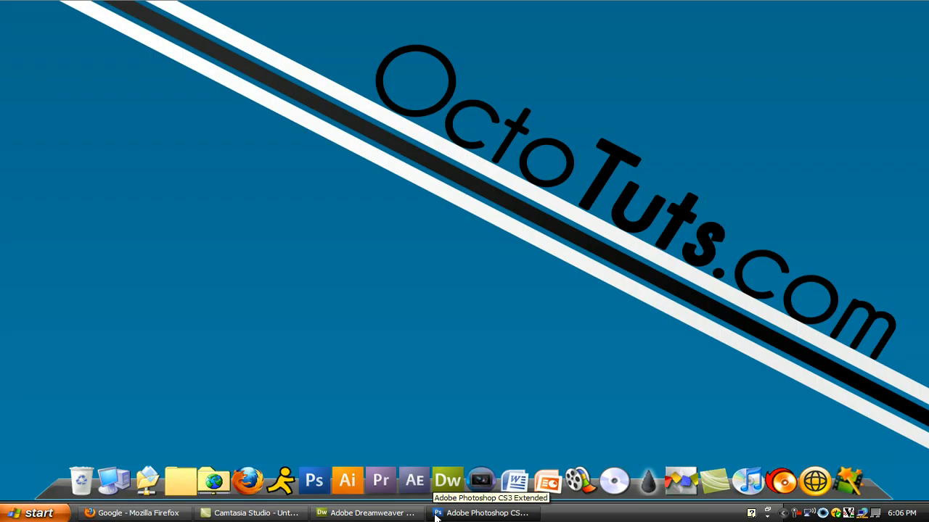
mouse_move(370, 513)
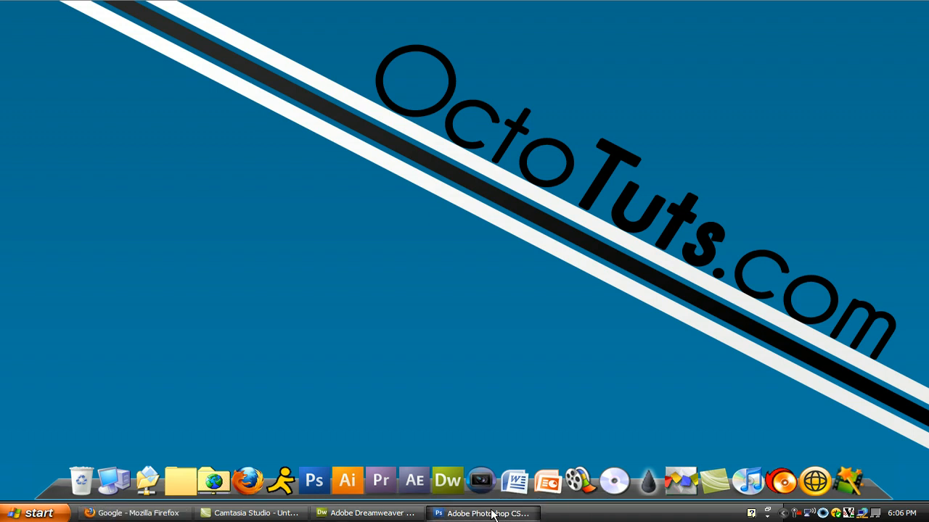
click(483, 513)
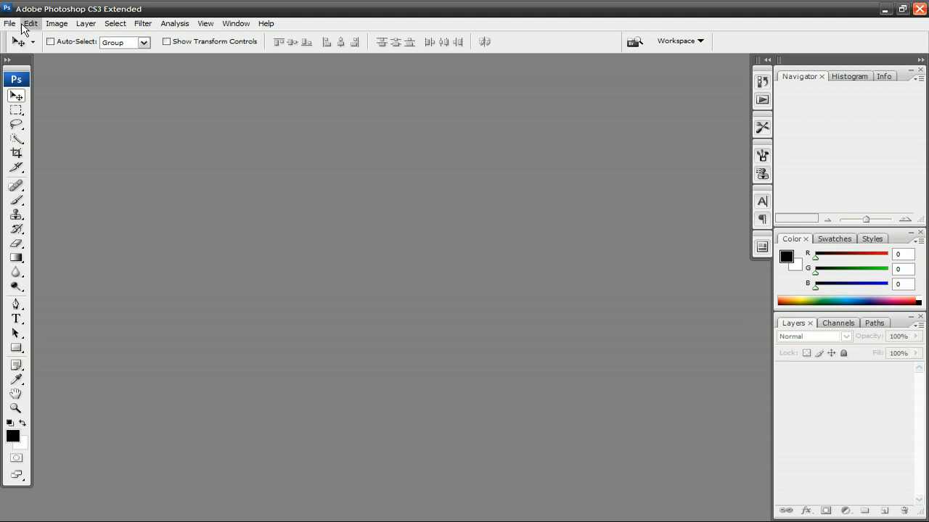
click(10, 23)
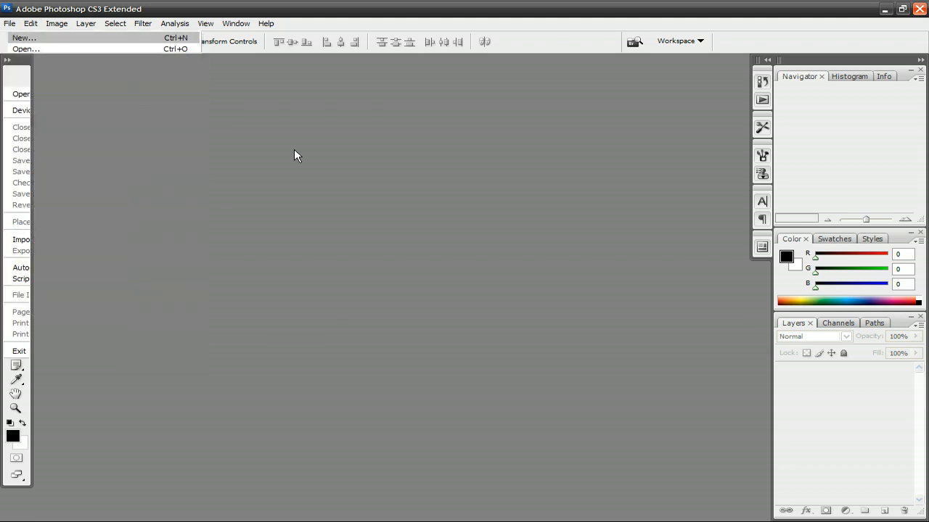
click(24, 37)
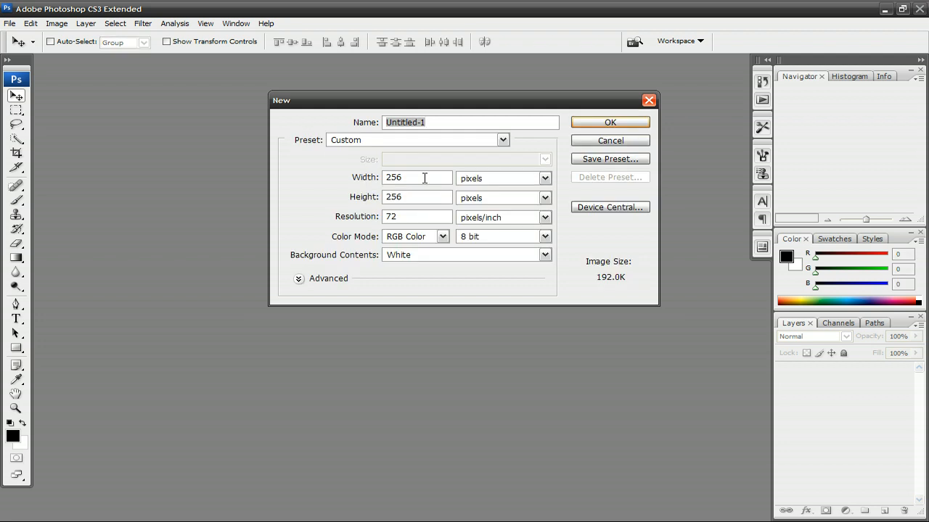
click(417, 178)
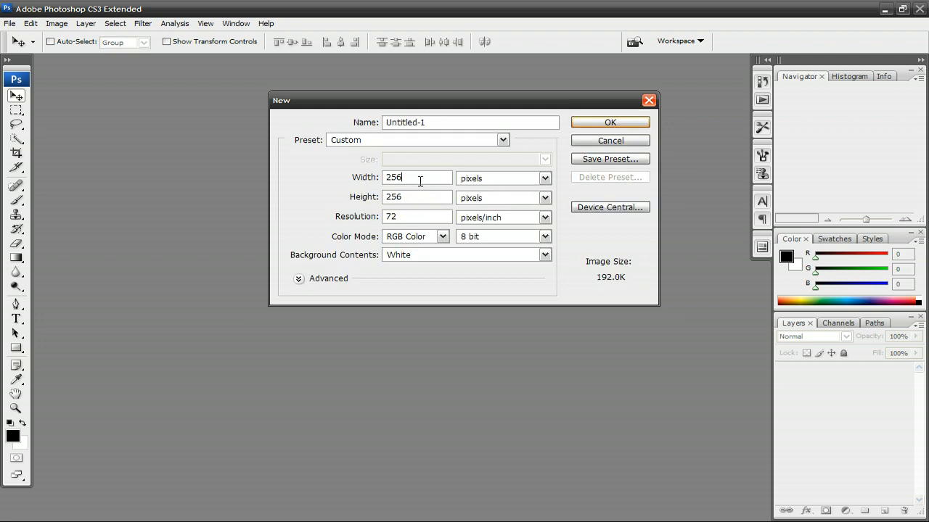
mouse_move(417, 178)
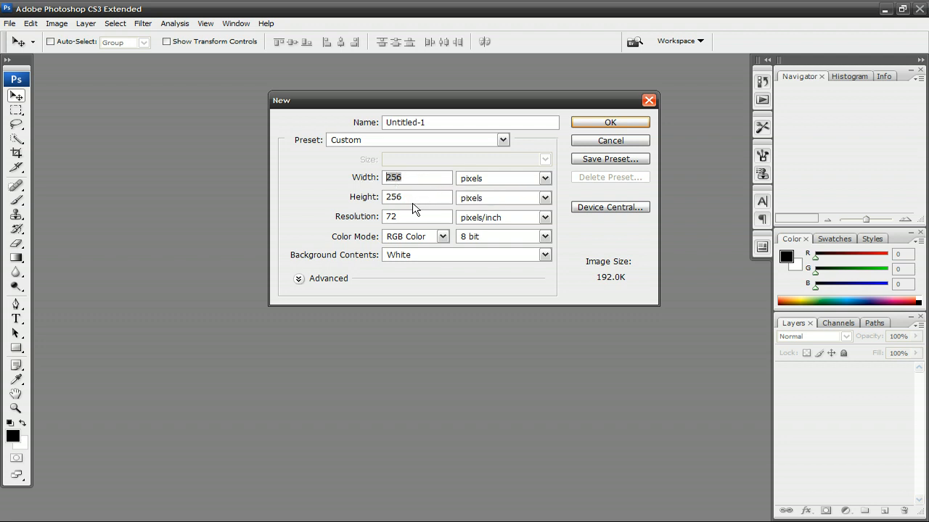
click(417, 197)
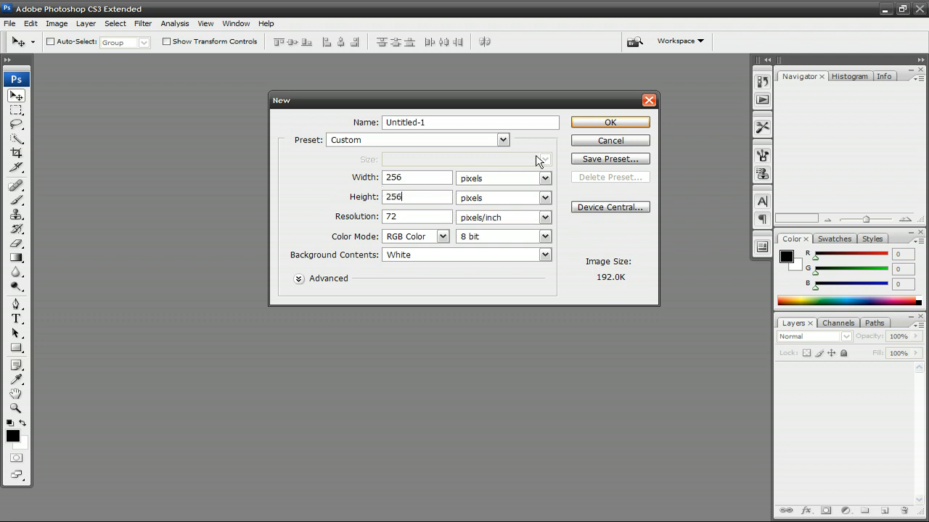
click(609, 122)
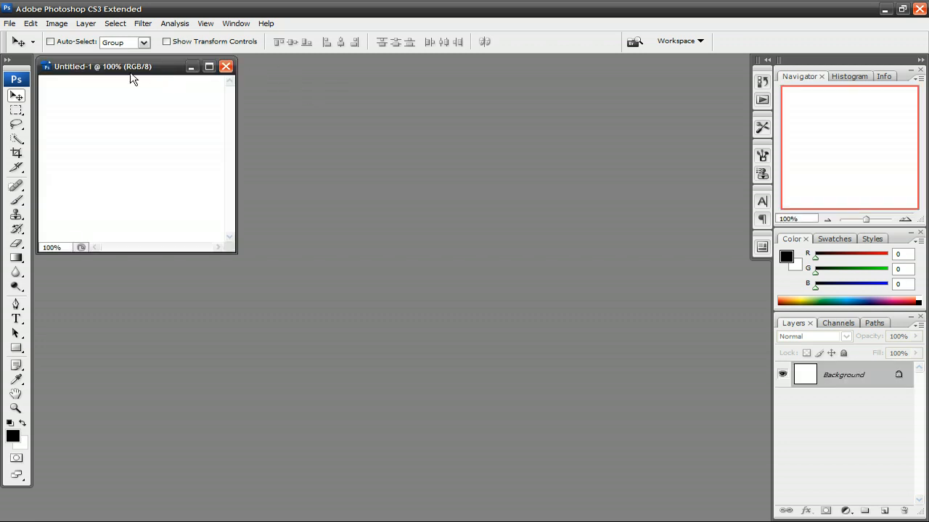
Convert the background to Layer 0 and apply the solid blue octosites Gradient Overlay.
drag(101, 66, 363, 136)
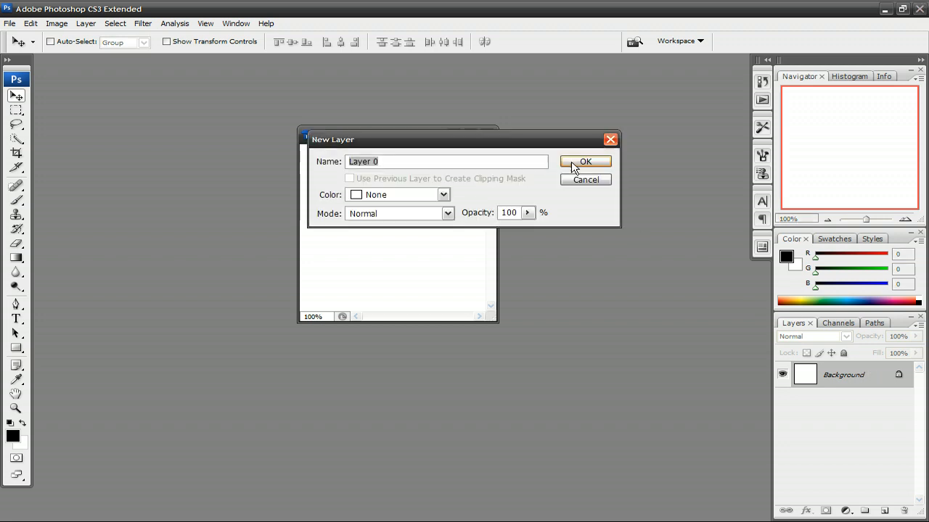
click(584, 161)
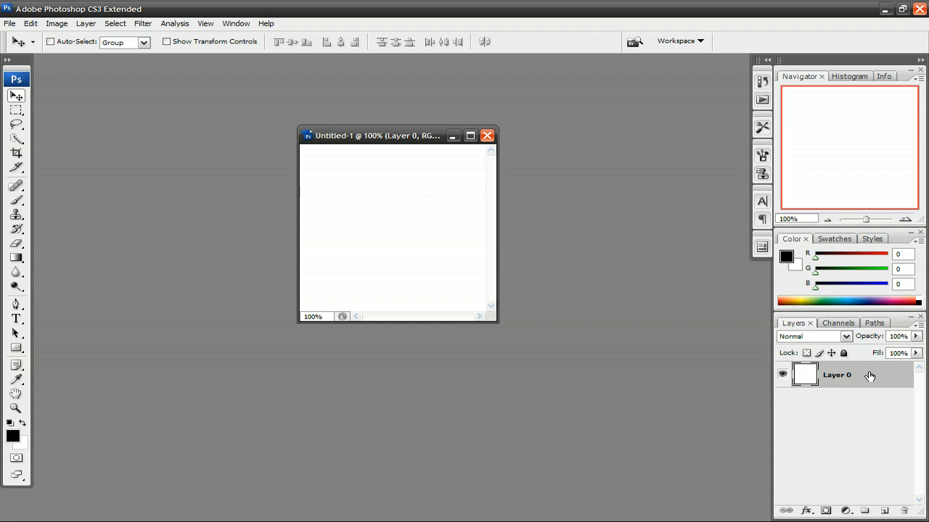
mouse_move(870, 370)
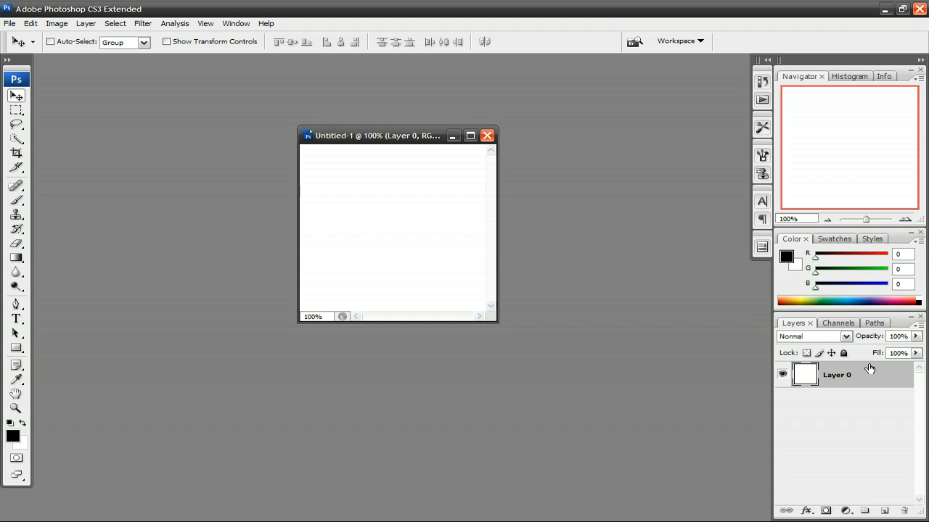
mouse_move(868, 373)
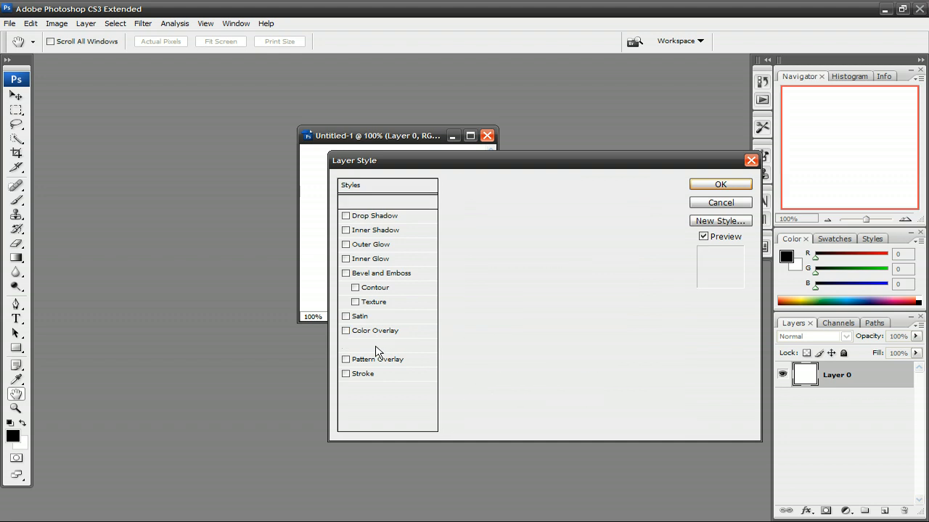
click(374, 345)
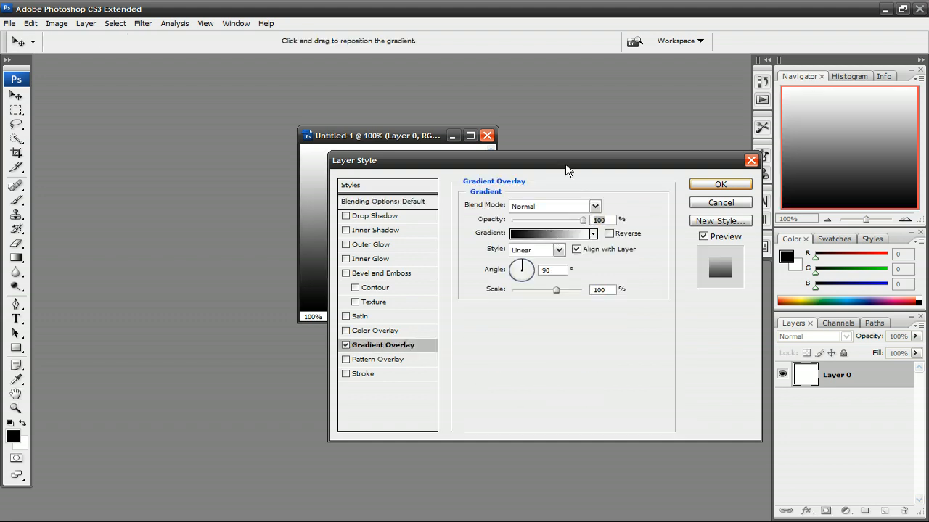
click(549, 233)
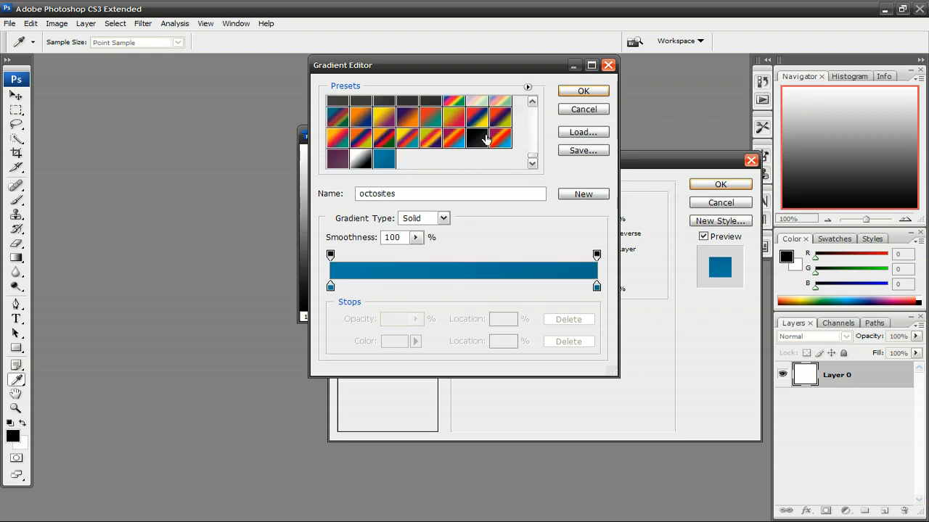
click(583, 91)
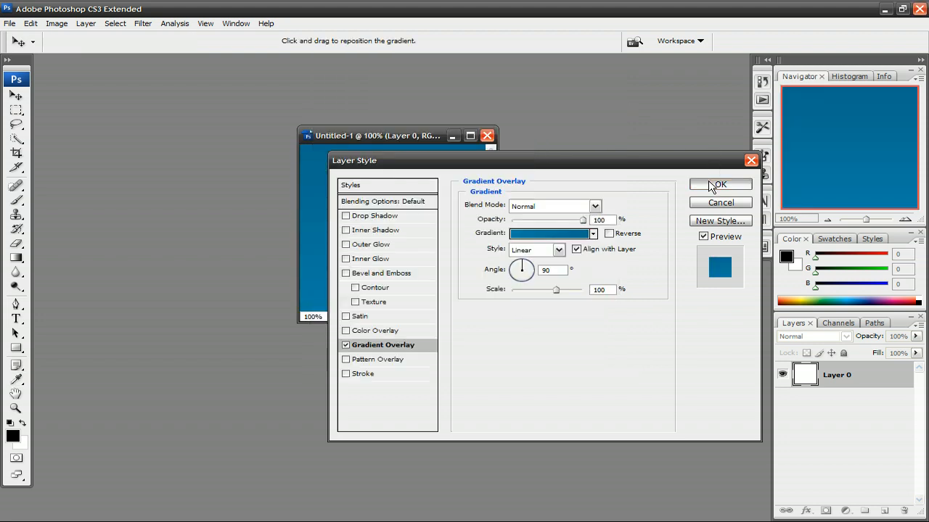
click(719, 185)
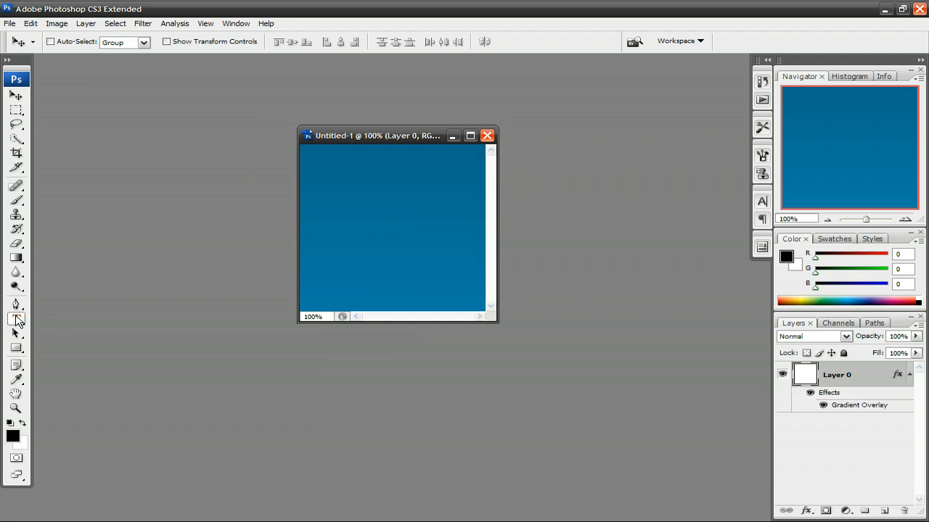
Type black 'OT' lettering on the canvas and drag it lower into position.
click(16, 319)
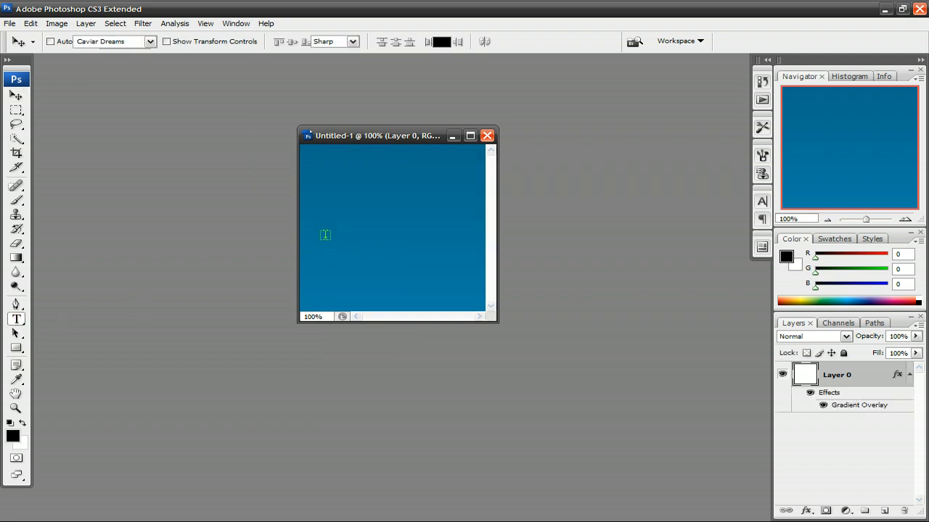
click(16, 320)
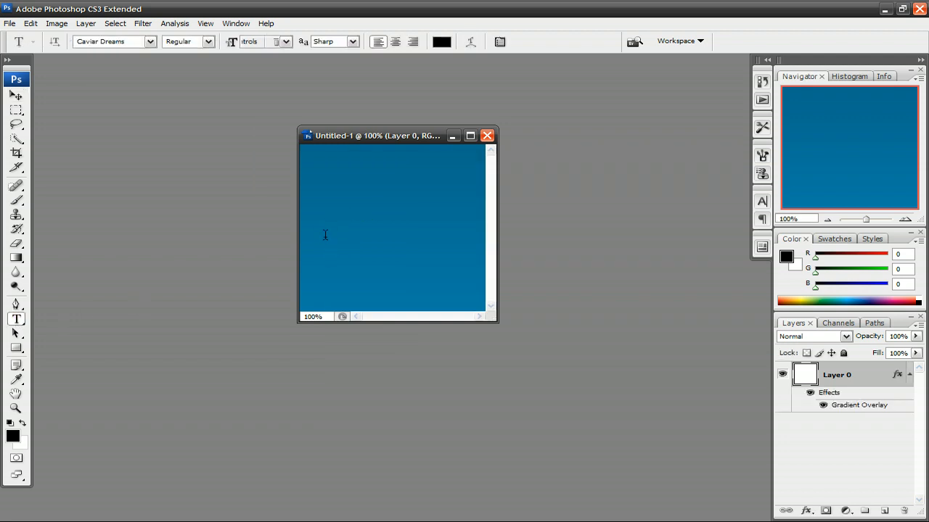
text(OT)
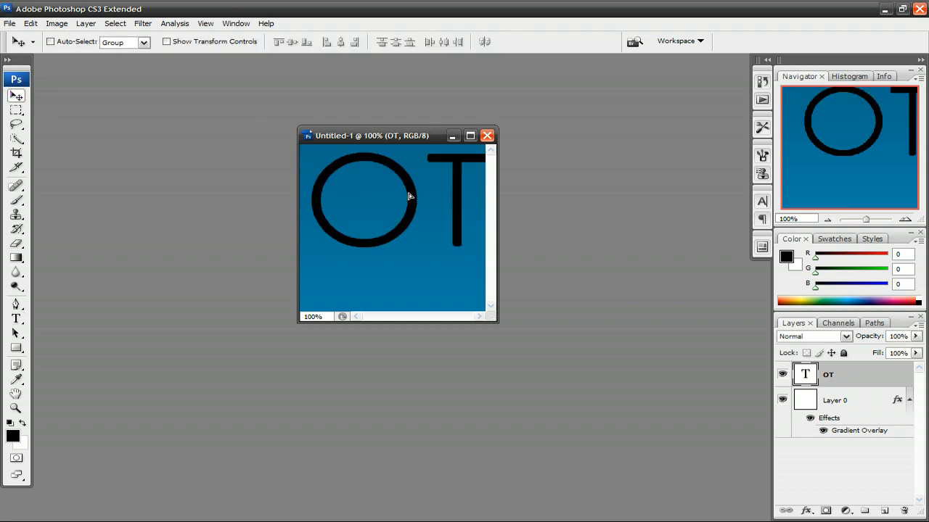
drag(410, 196, 397, 218)
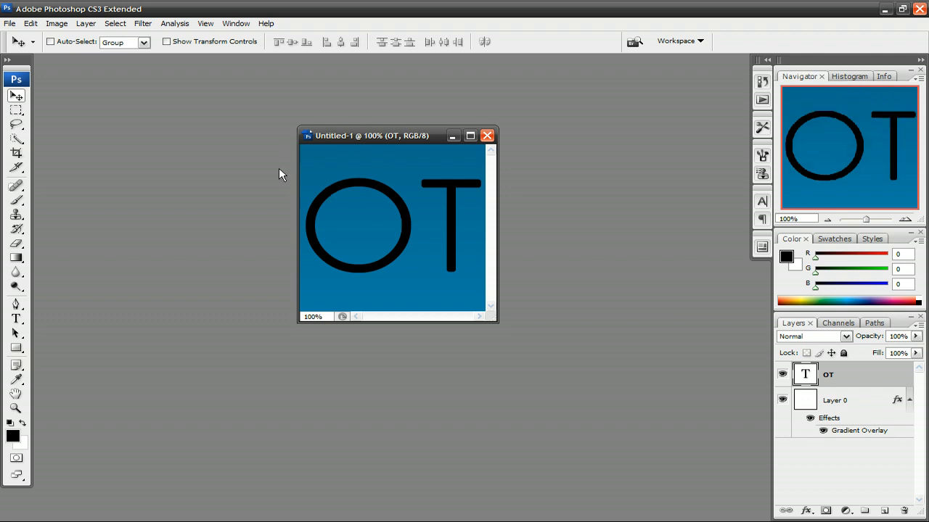
click(56, 23)
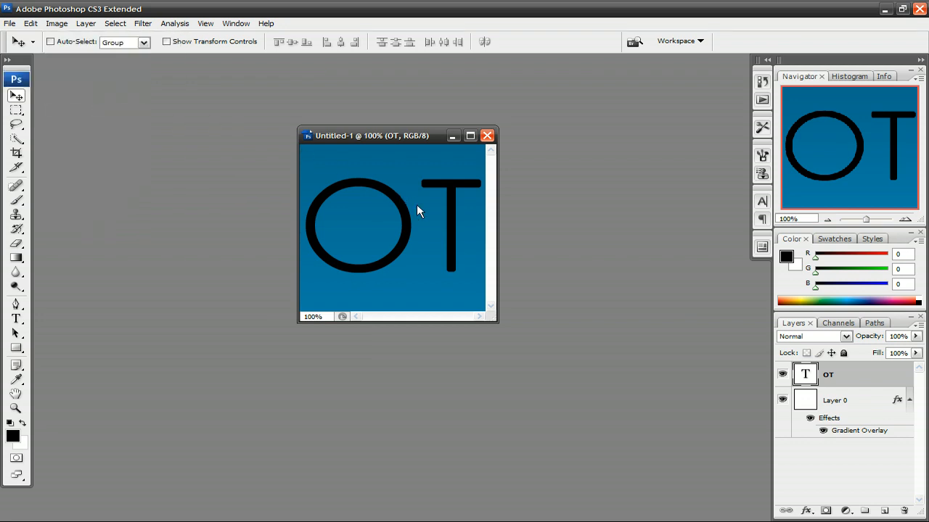
Resize the OT image from 256 to 16 pixels square.
click(56, 23)
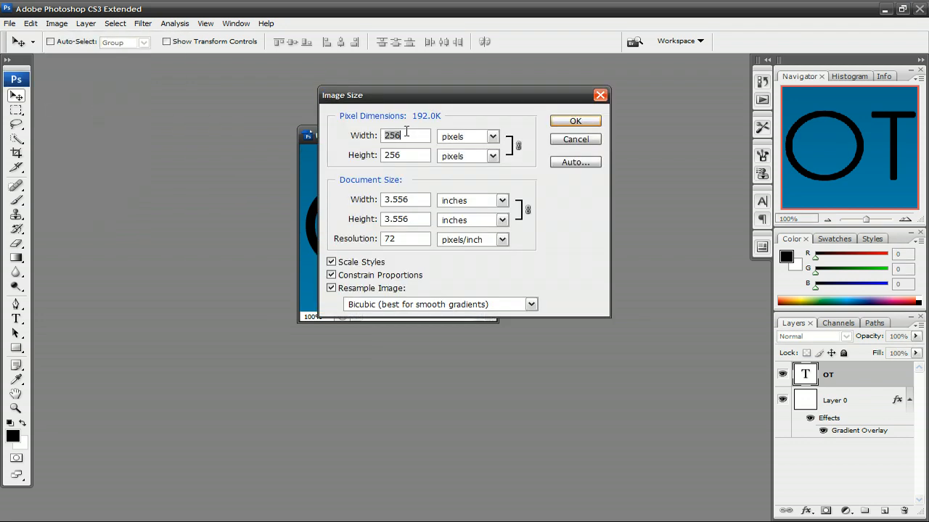
text(16)
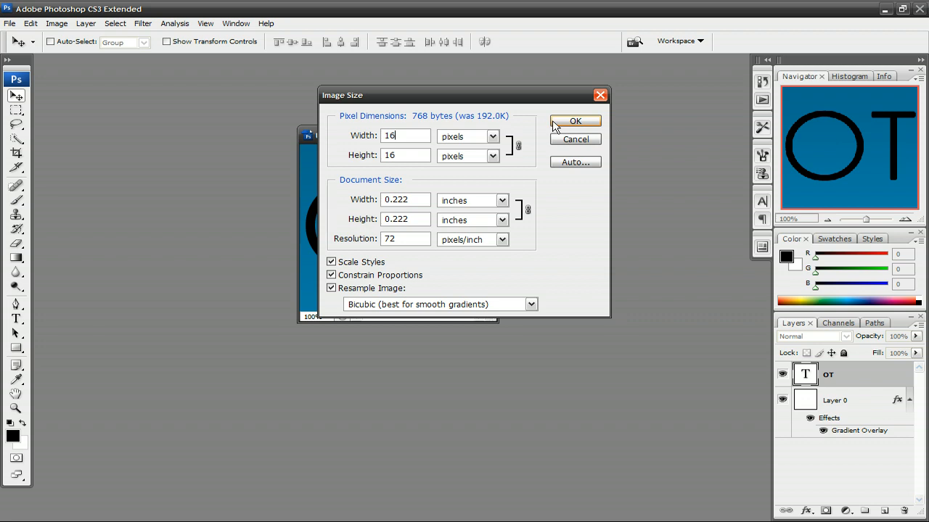
click(575, 120)
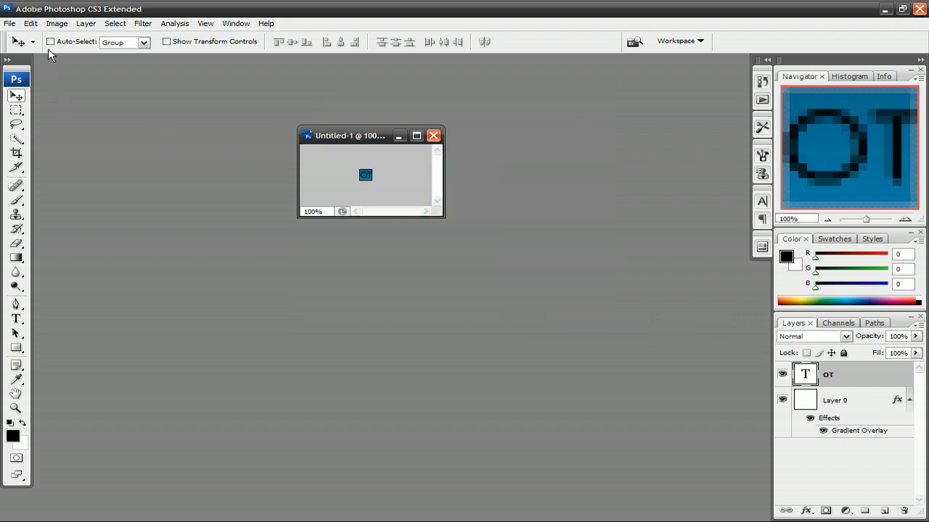
Save the icon as PNG 'favicon' in My Documents > octotuts.com > images.
click(9, 23)
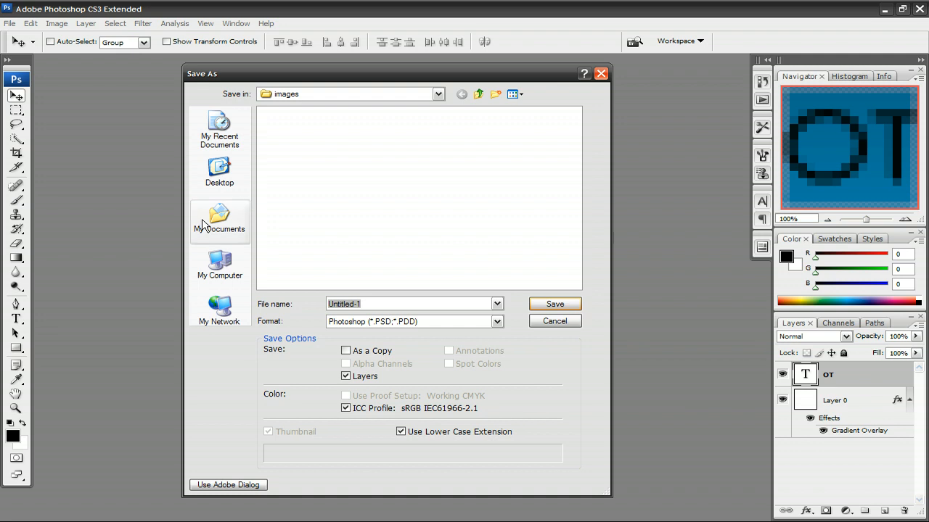
click(219, 221)
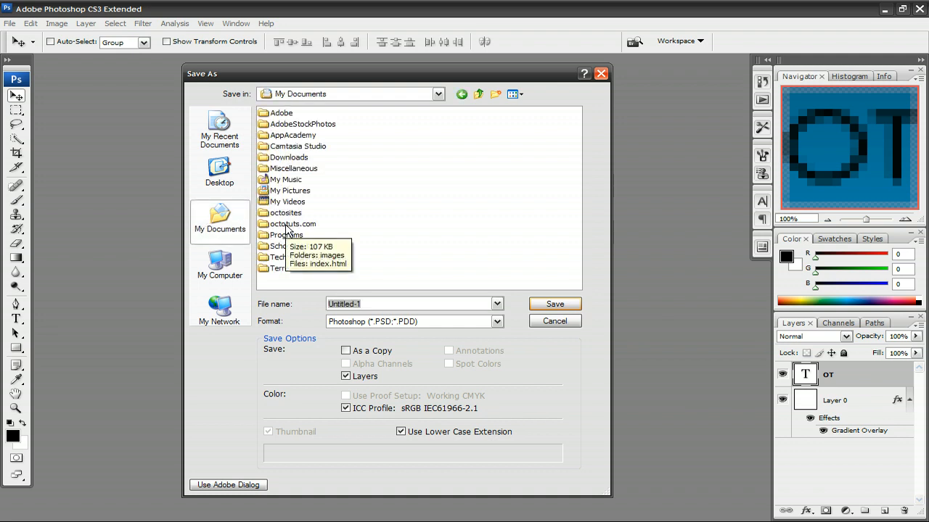
double_click(292, 223)
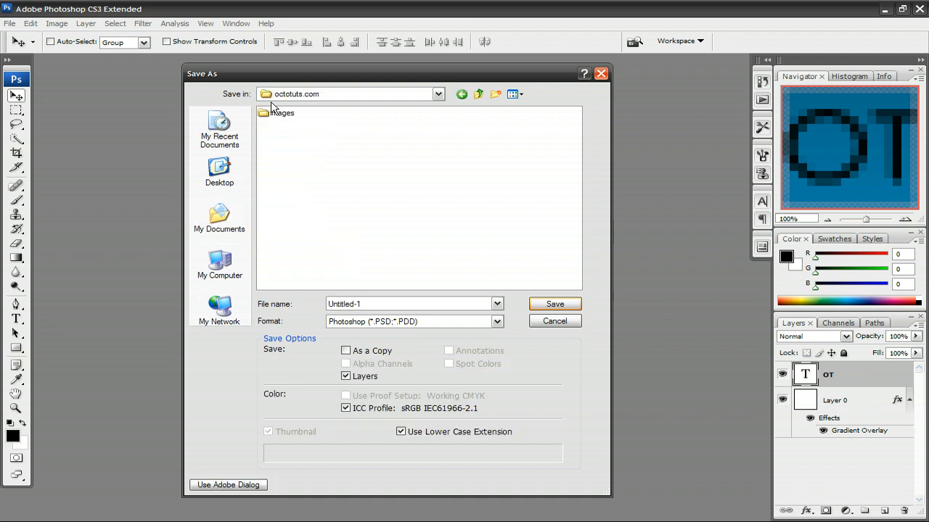
double_click(281, 113)
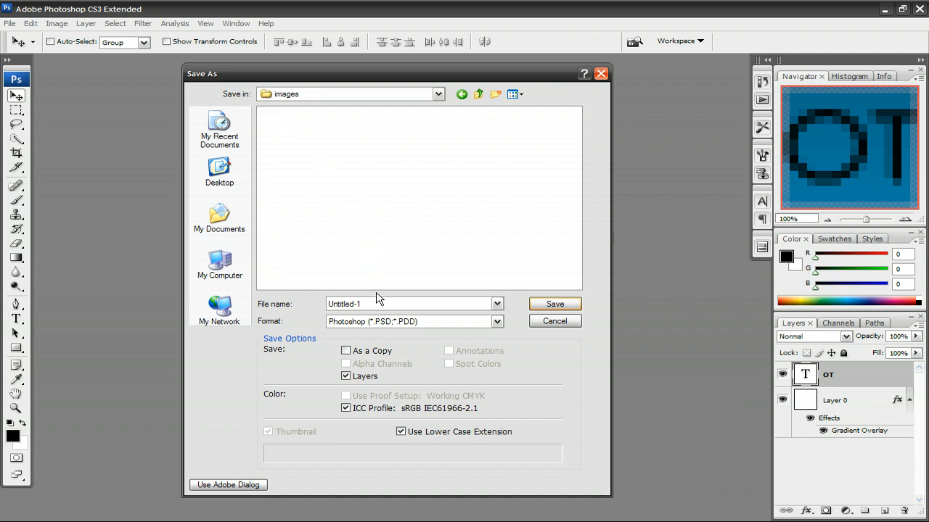
text(favicon)
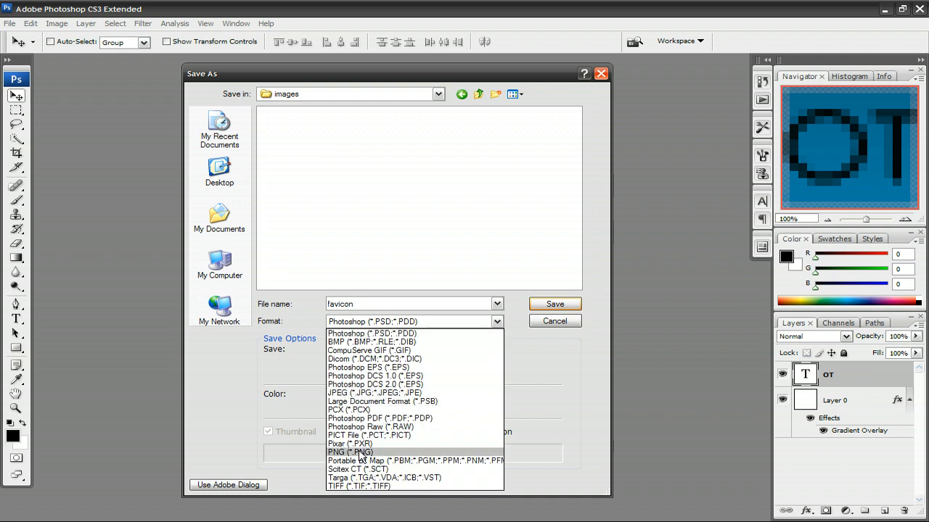
click(349, 452)
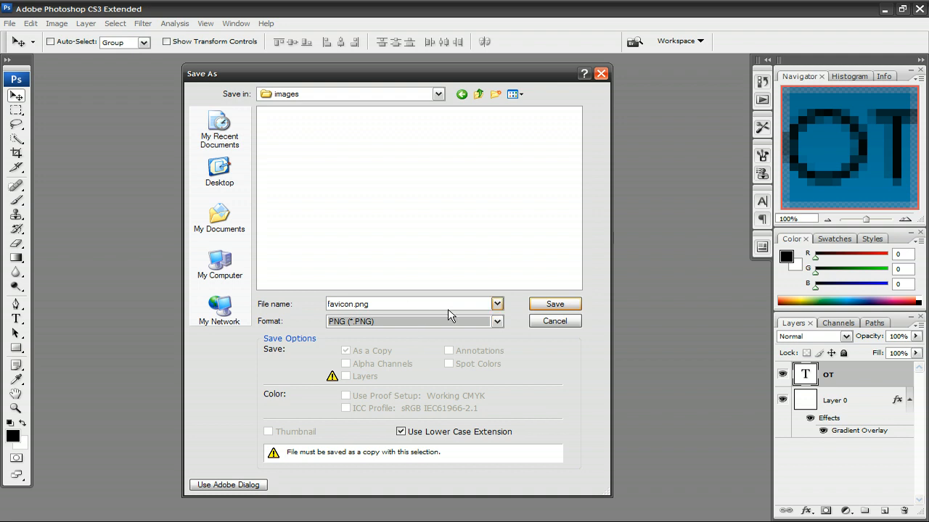
click(554, 304)
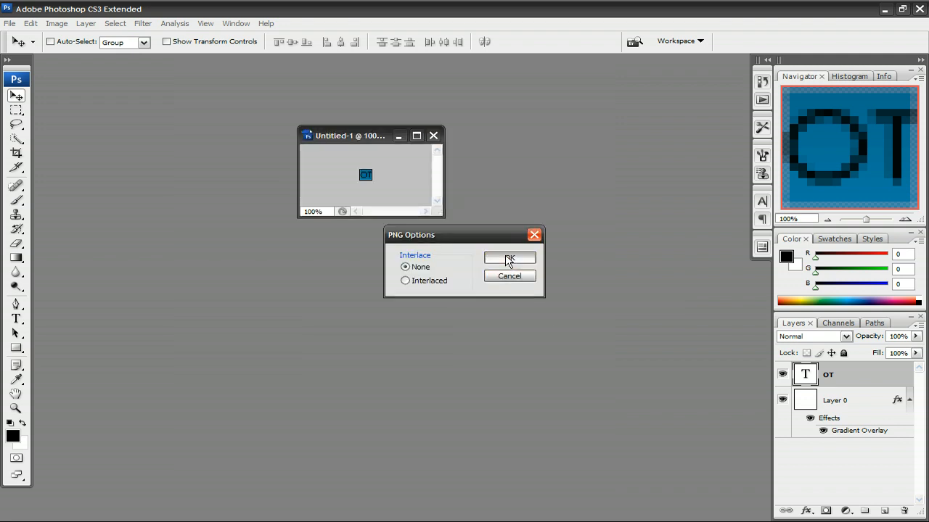
click(509, 259)
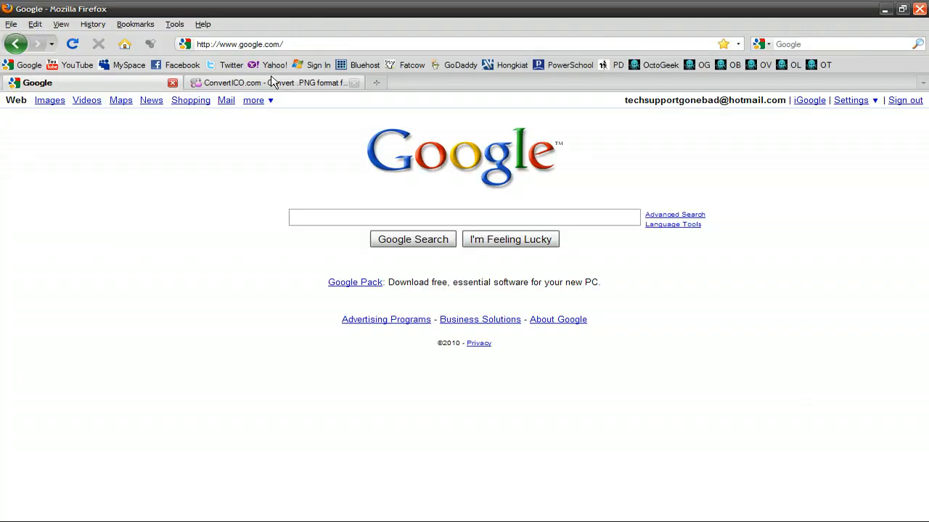
Upload favicon.png from the images folder to ConvertICO.com and convert it.
click(272, 83)
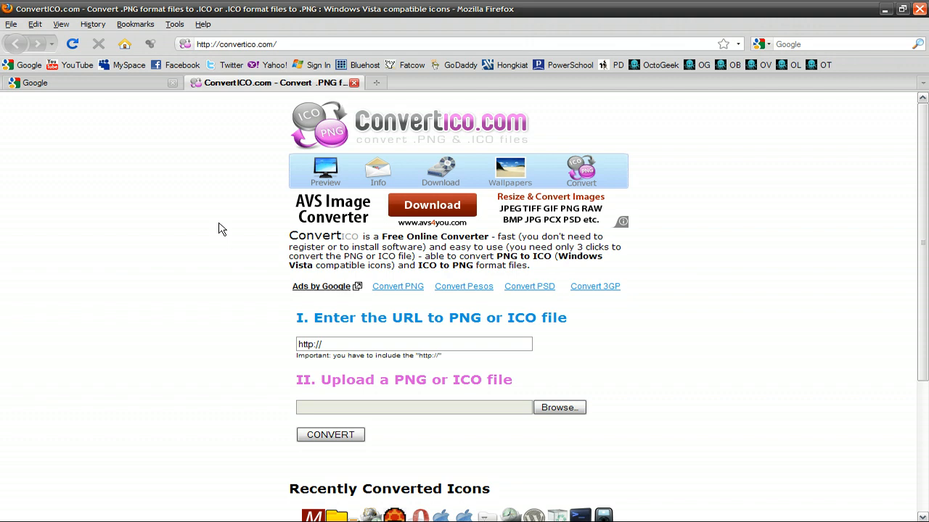
mouse_move(505, 395)
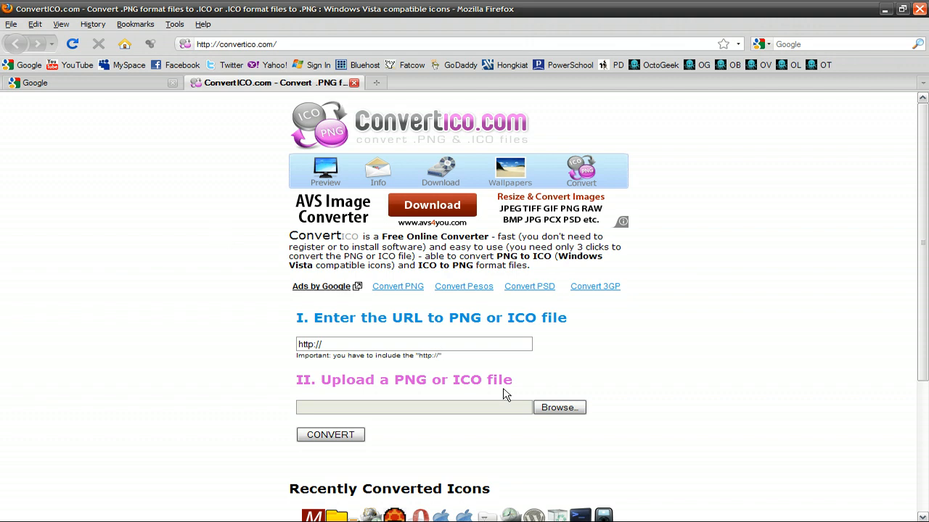
click(558, 407)
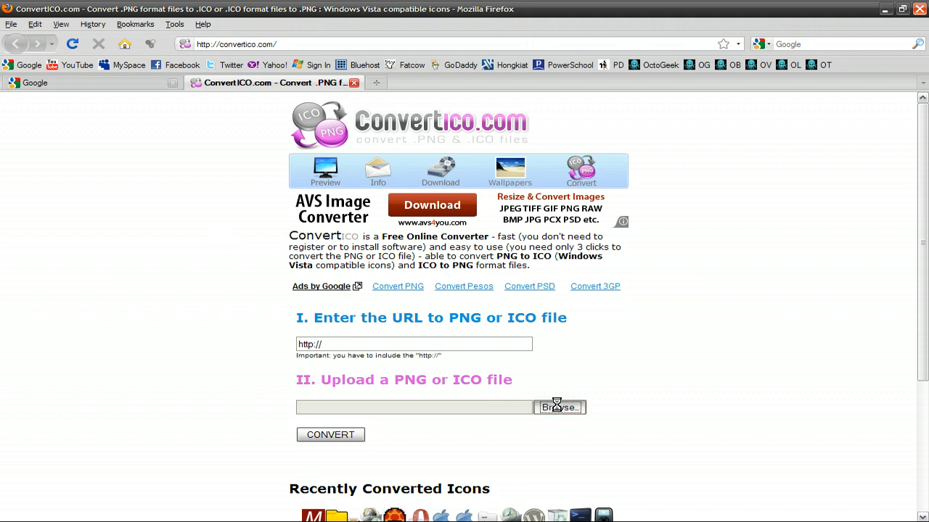
click(559, 407)
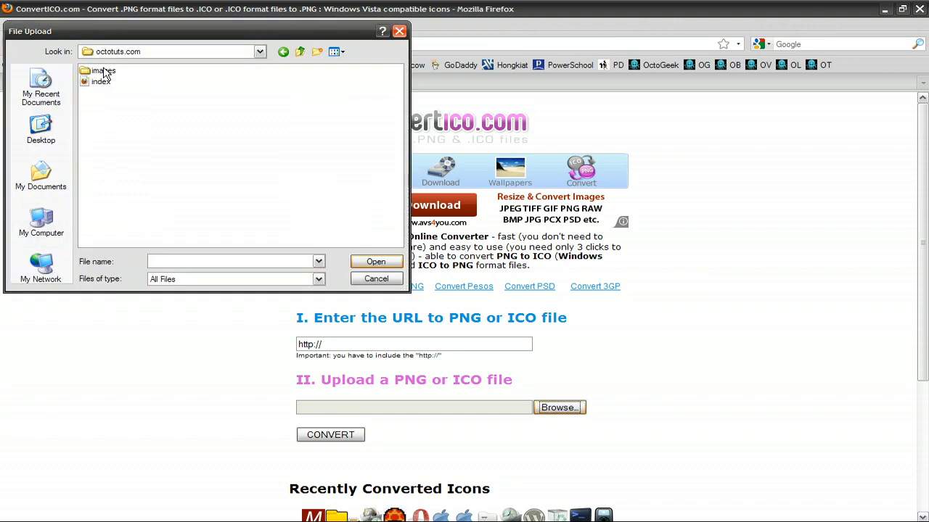
double_click(102, 70)
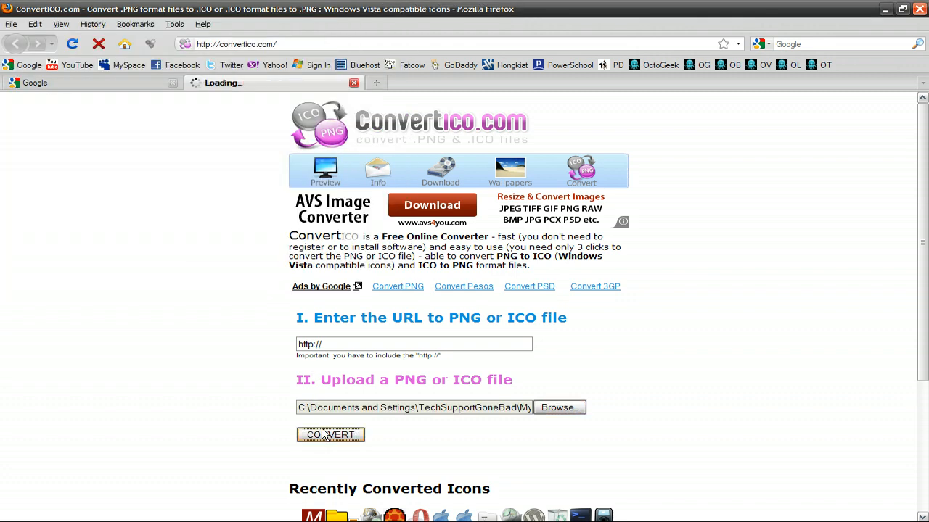
click(330, 435)
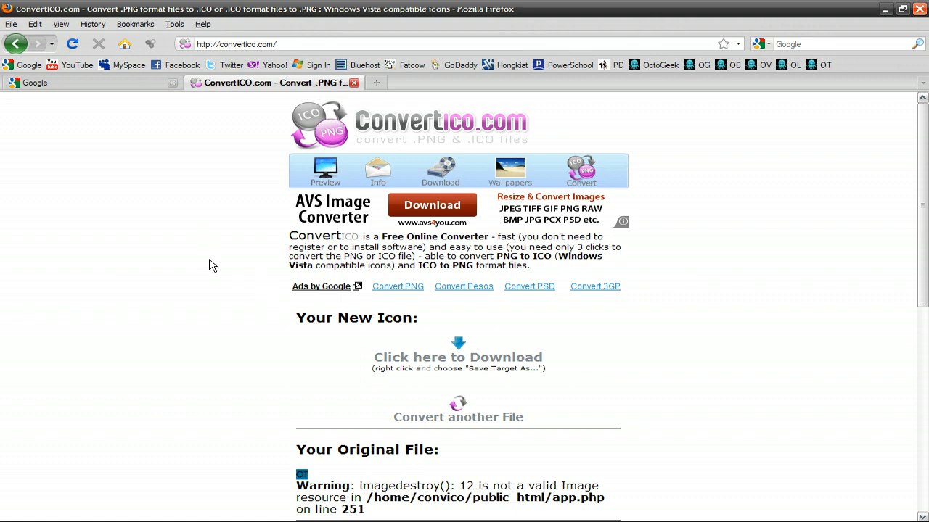
mouse_move(424, 355)
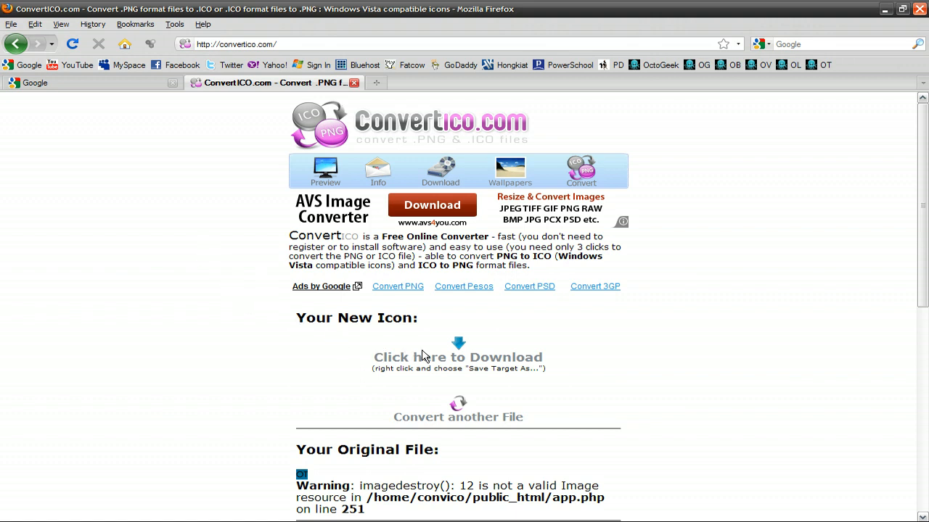
mouse_move(425, 356)
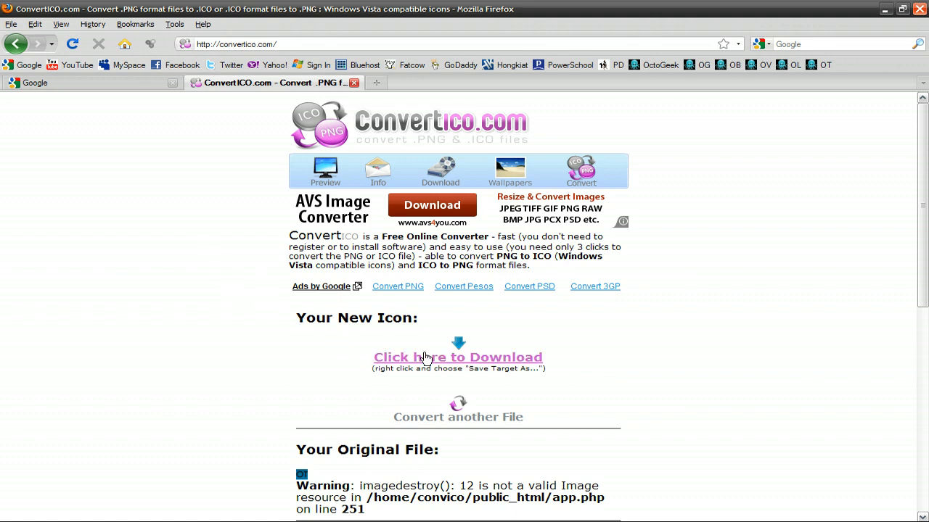
Download the converted icon and save it as favicon in the site's images folder.
click(458, 357)
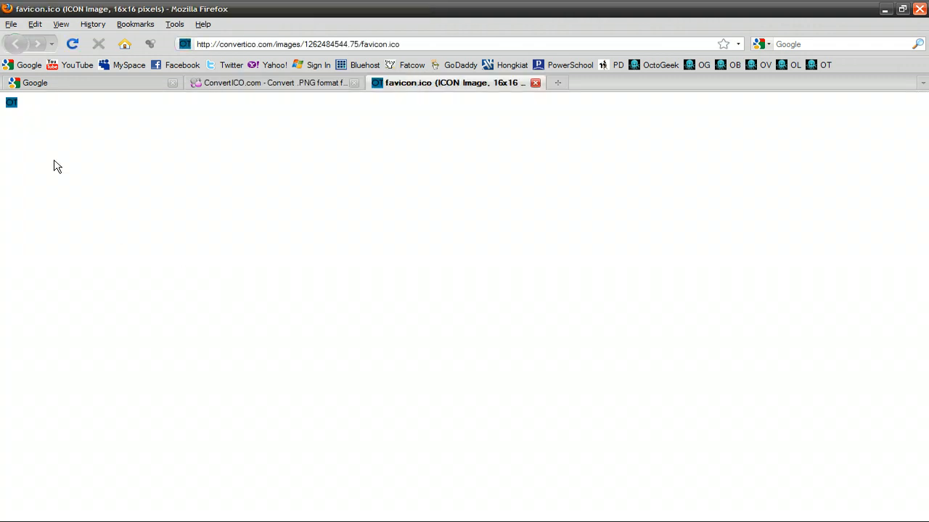
right_click(11, 102)
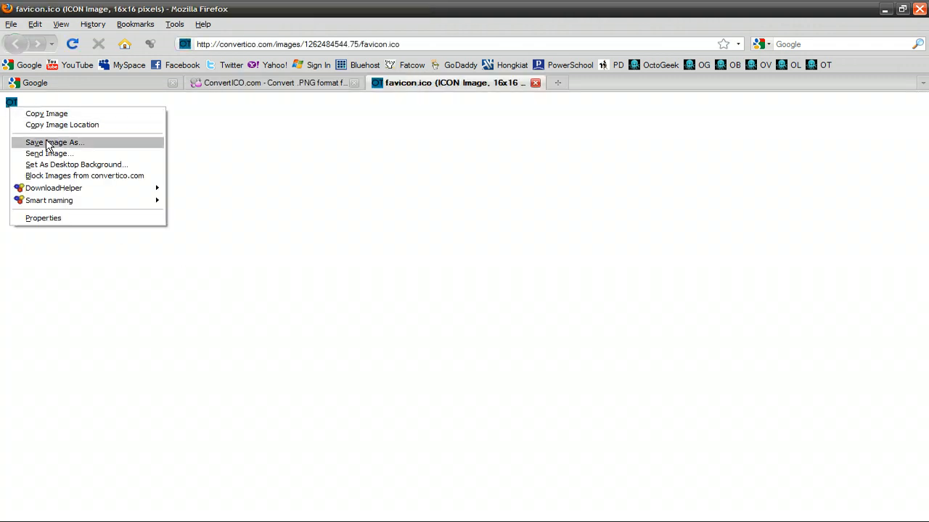
click(54, 142)
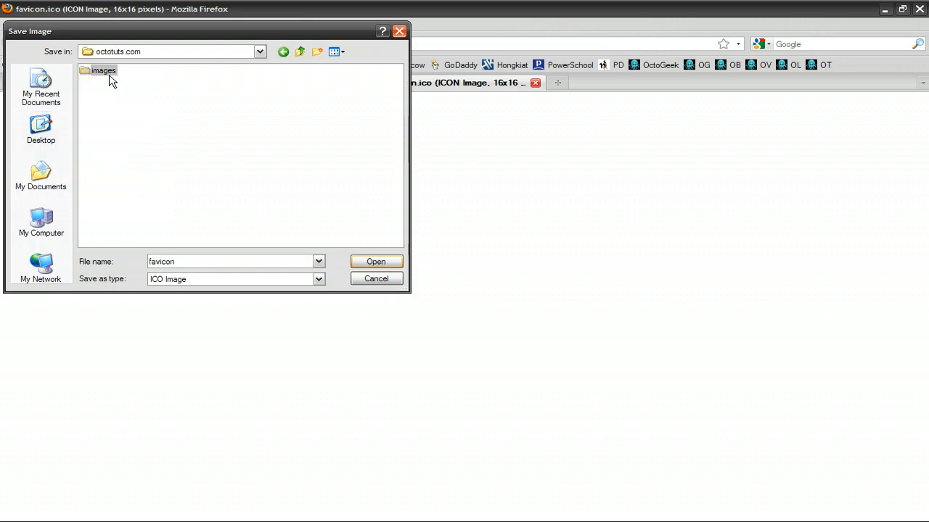
double_click(102, 70)
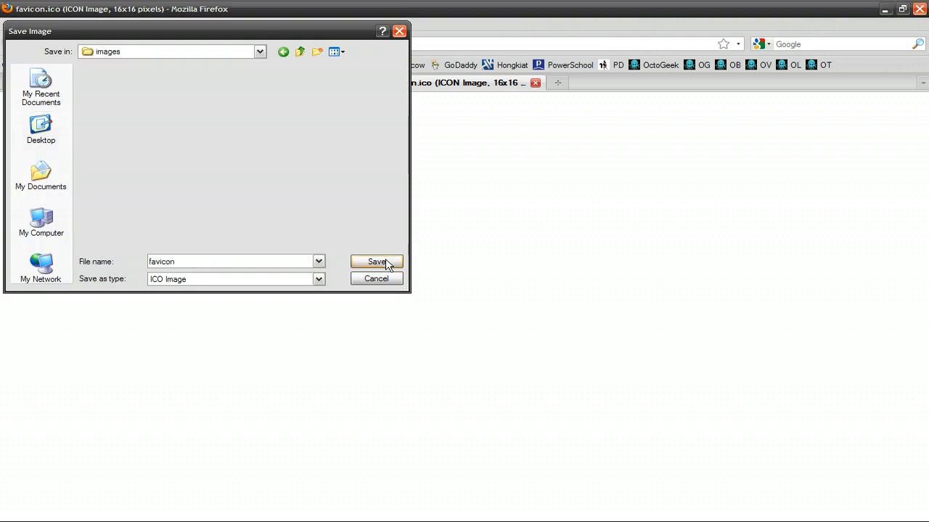
click(376, 261)
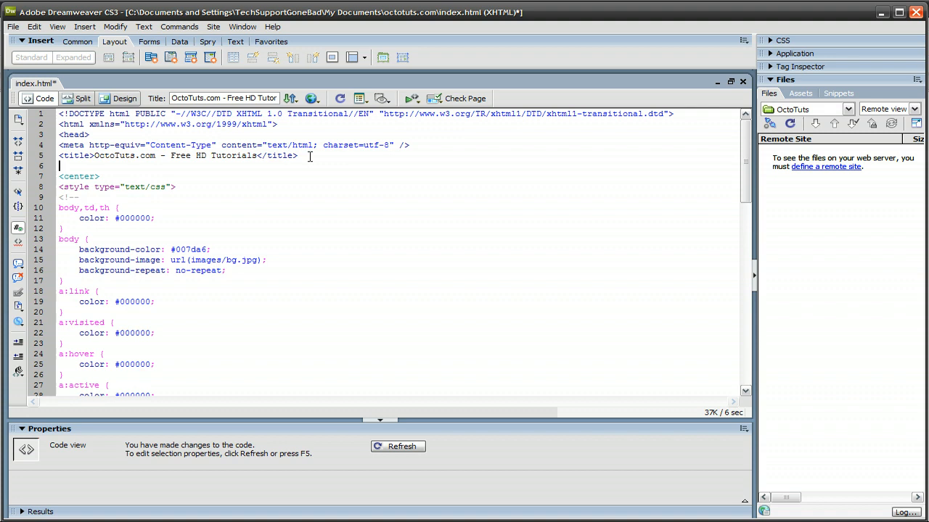
Add <link rel="shortcut icon" href="images/favicon.ico" /> below the title and verify the path.
text(<link rel="shortcut icon" href="images/favicon.ico" />)
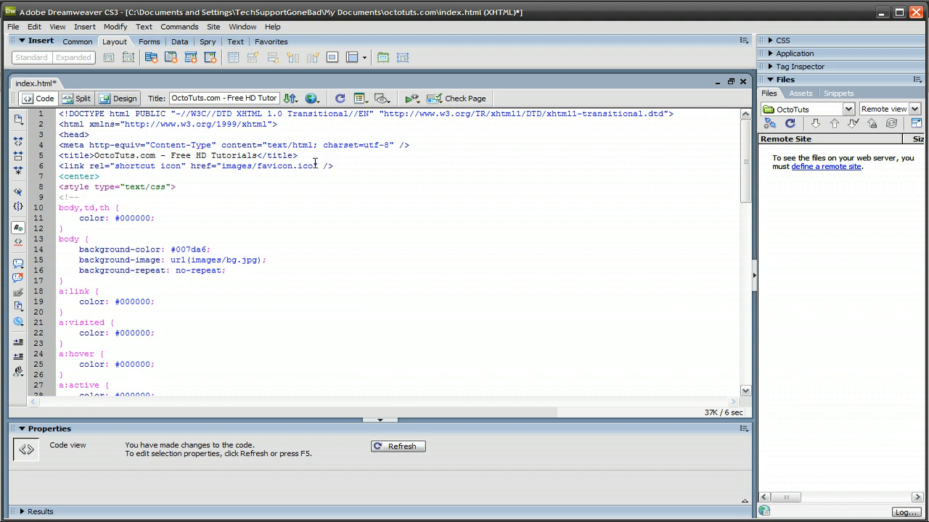
double_click(267, 166)
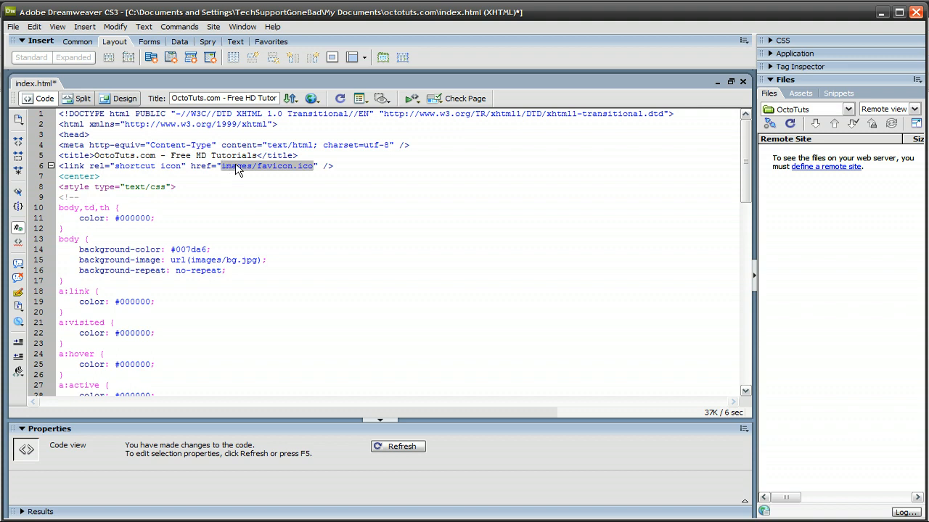
click(253, 165)
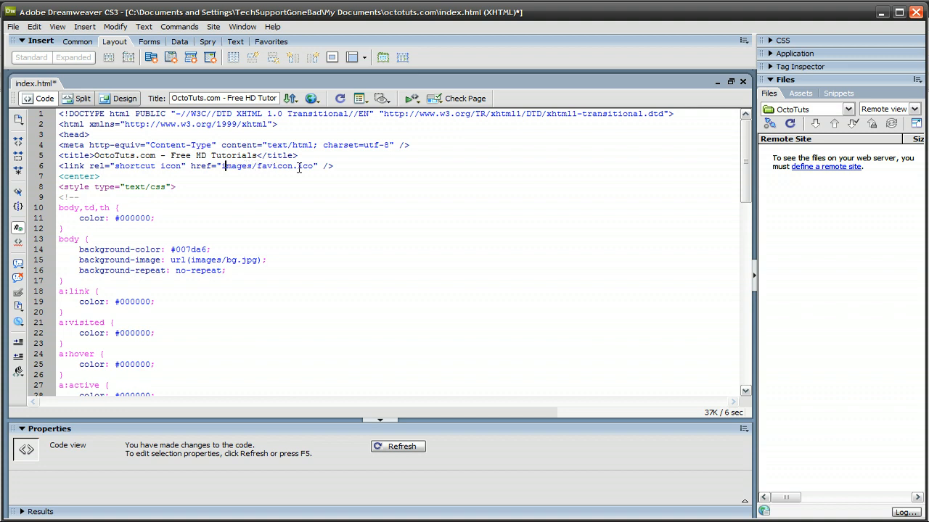
double_click(274, 165)
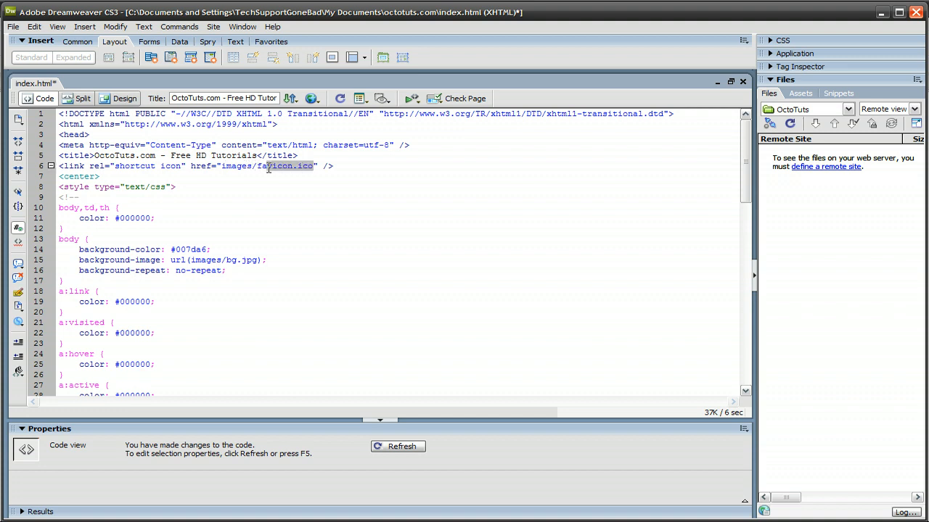
click(327, 166)
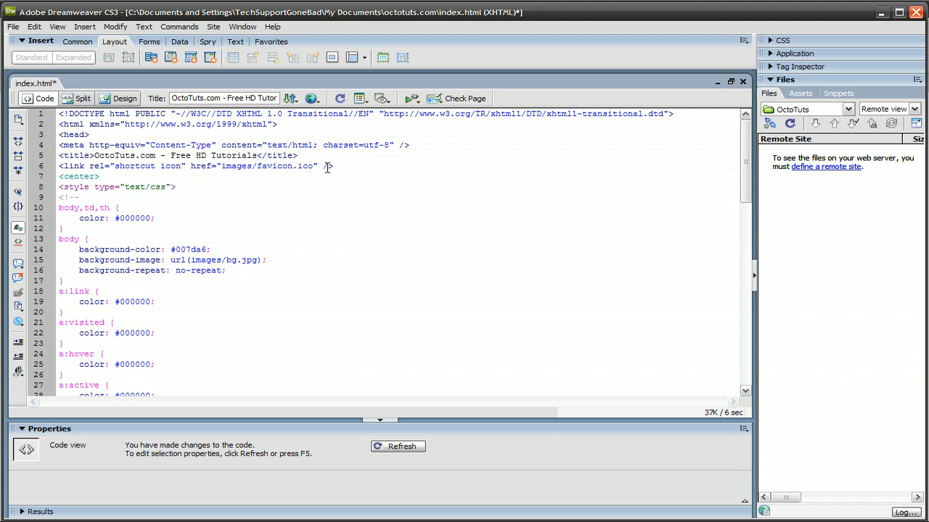
mouse_move(339, 167)
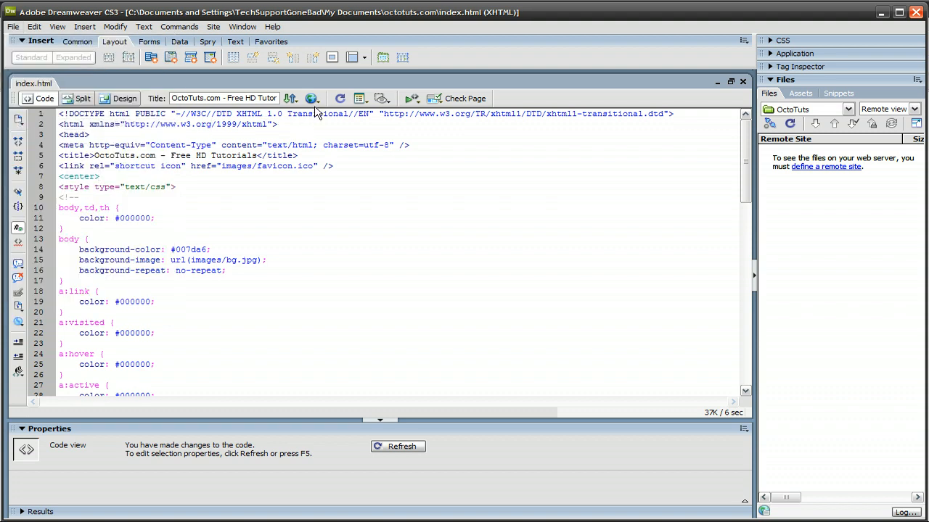
Preview index.html in Firefox, then return to Dreamweaver.
click(311, 98)
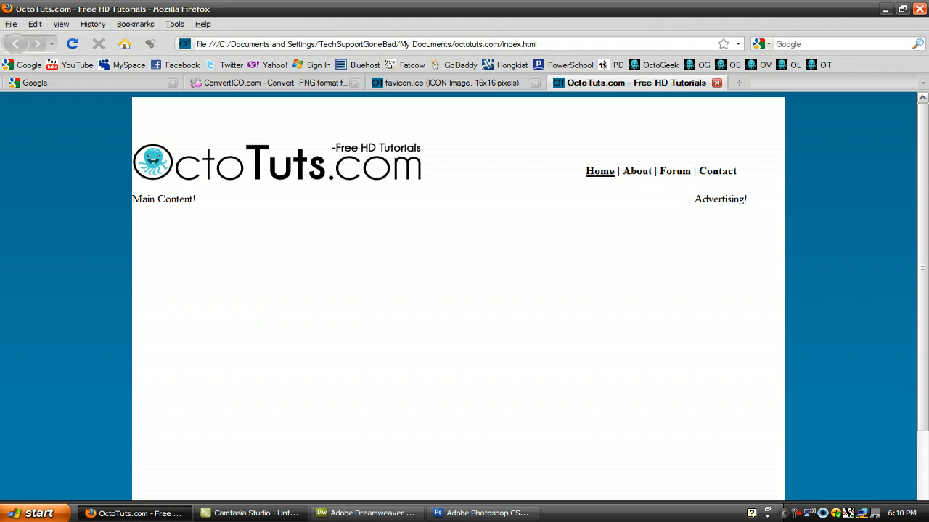
click(362, 513)
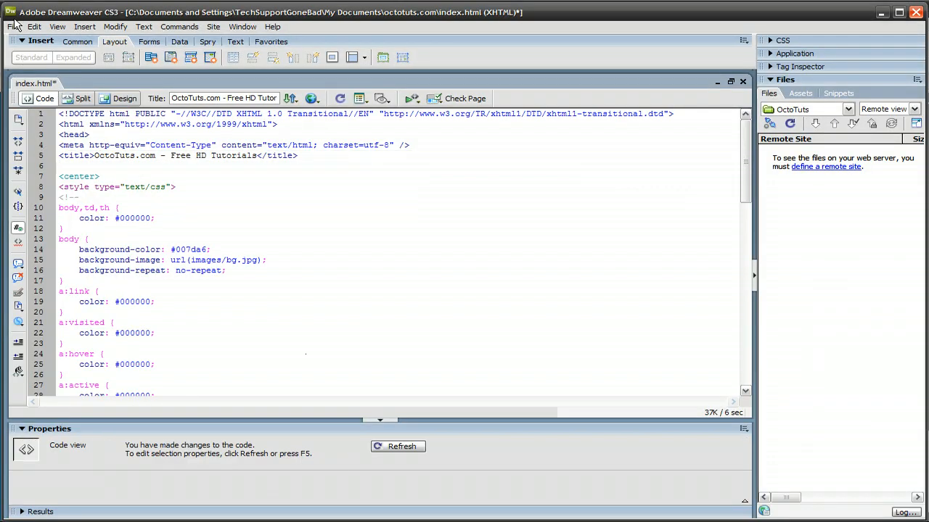
Save the edited index.html from the File menu.
click(13, 26)
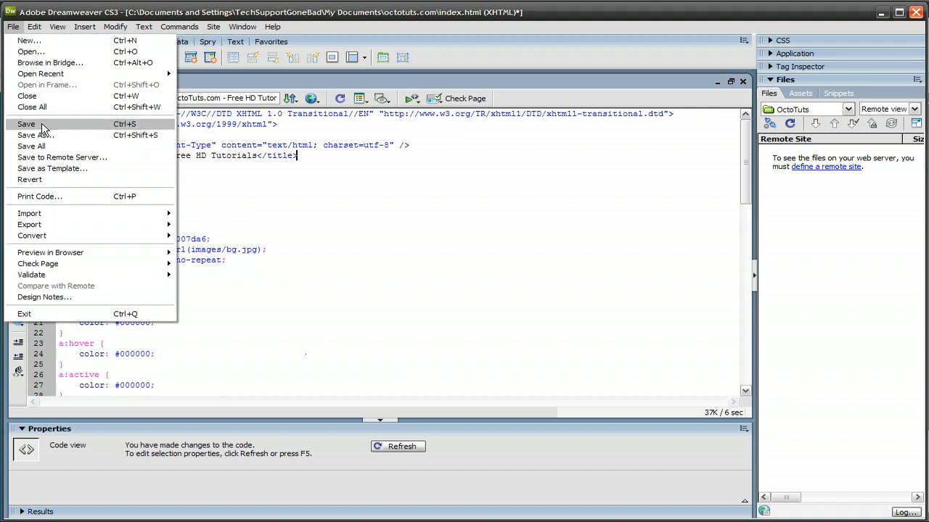
click(26, 124)
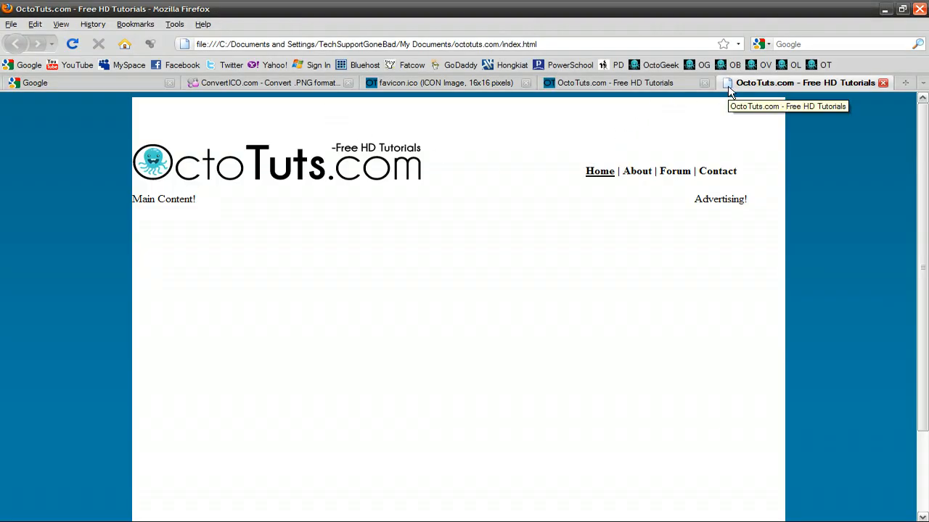
Switch to the earlier OctoTuts.com Firefox tab showing the OT icon.
click(624, 82)
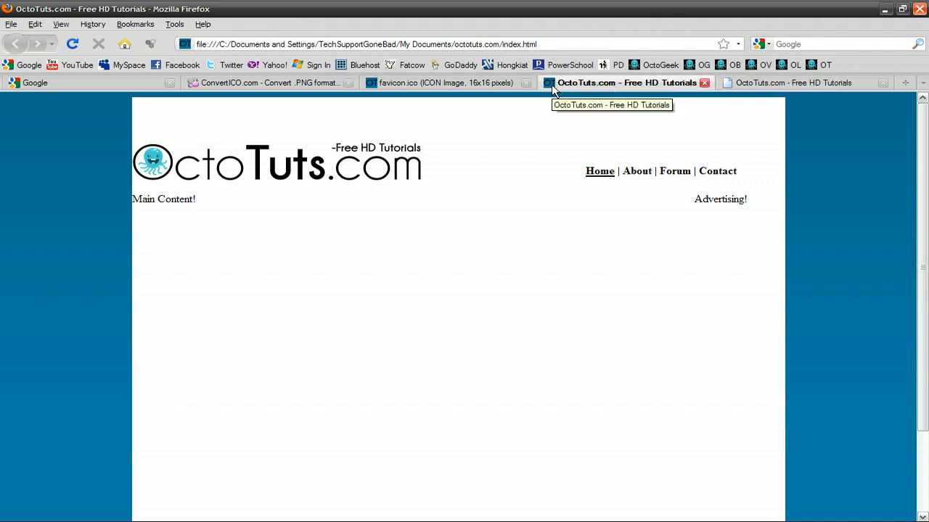
mouse_move(484, 170)
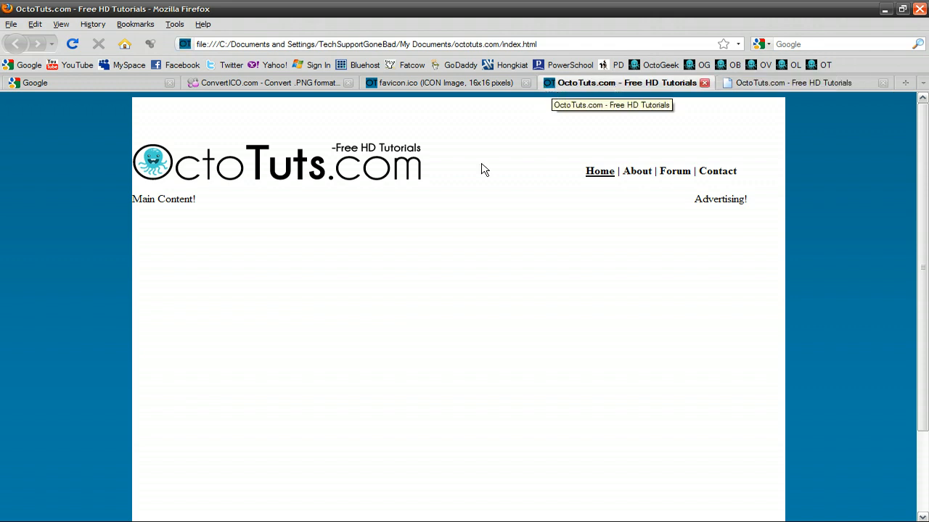
mouse_move(222, 251)
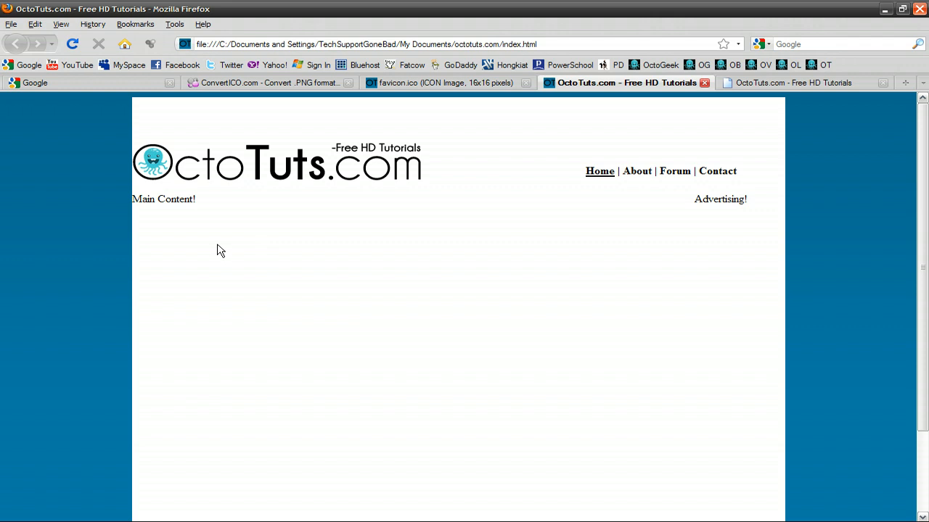
mouse_move(102, 519)
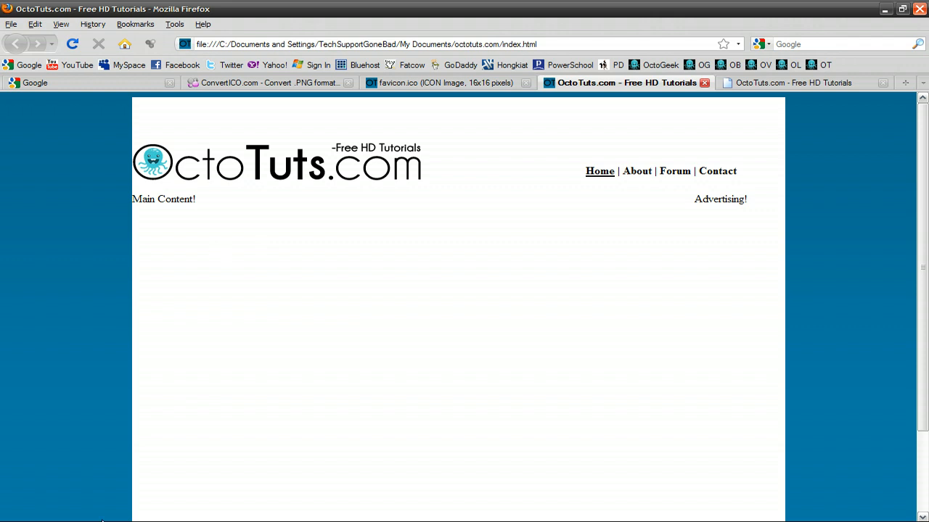